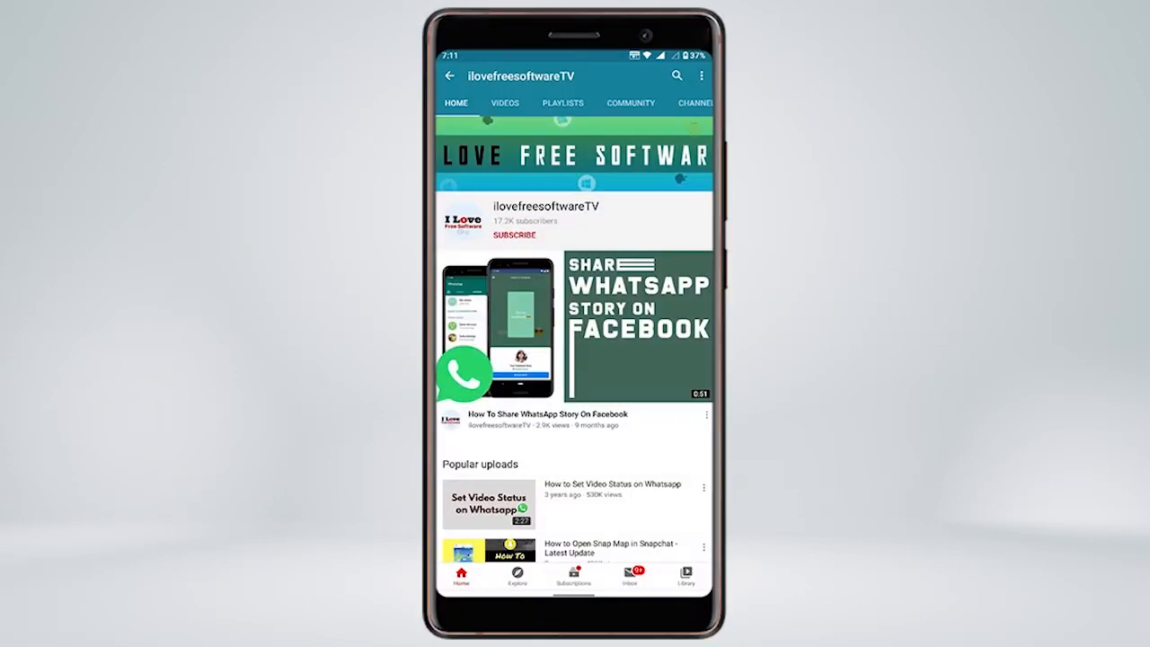
Step: Search the Play Store for 'in' and pick the Instagram suggestion
click(514, 234)
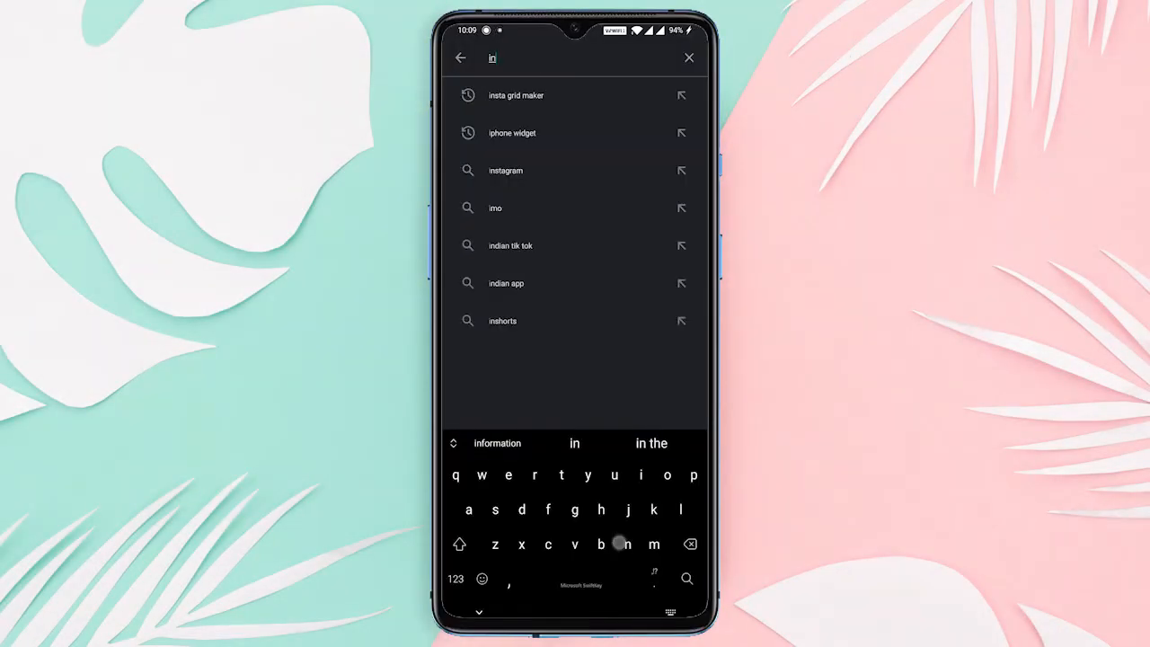
click(505, 169)
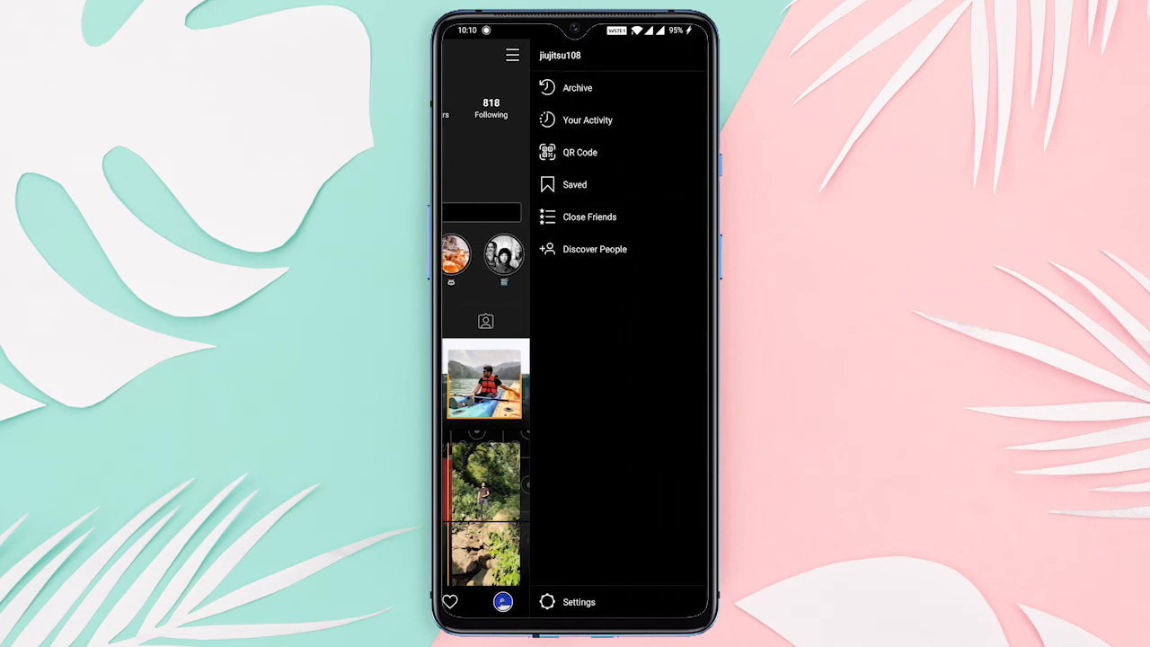
Step: Reach the App Icon page from the profile menu's Settings
click(578, 602)
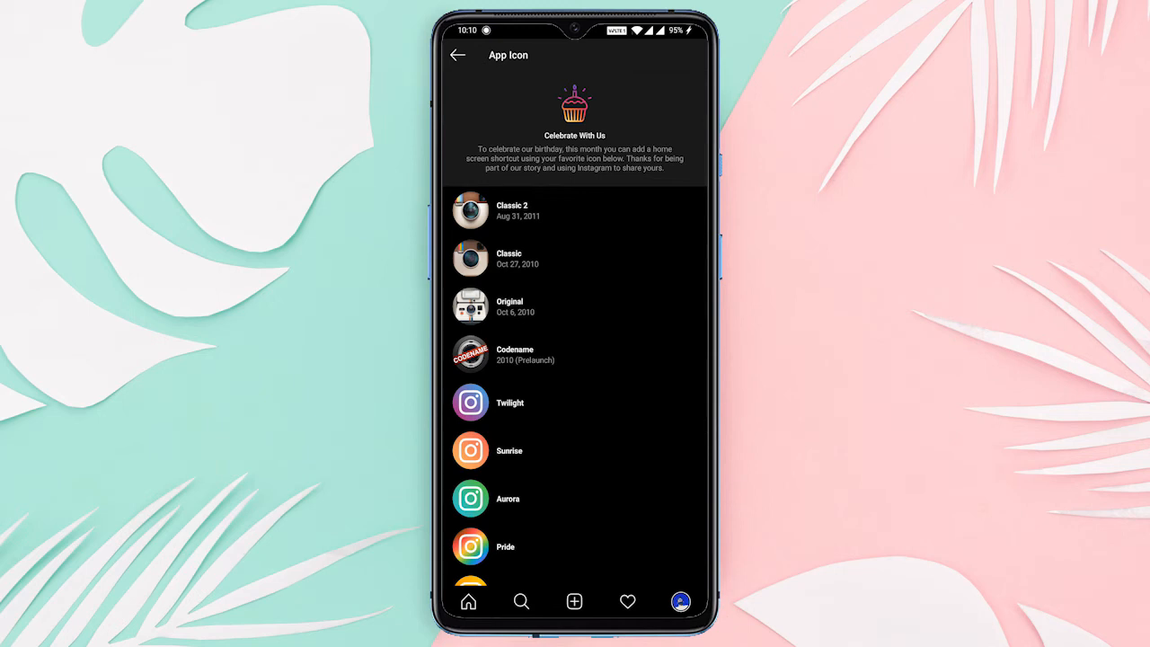
Step: Choose the Classic icon and add it automatically as a Classic 2 home screen shortcut
click(471, 209)
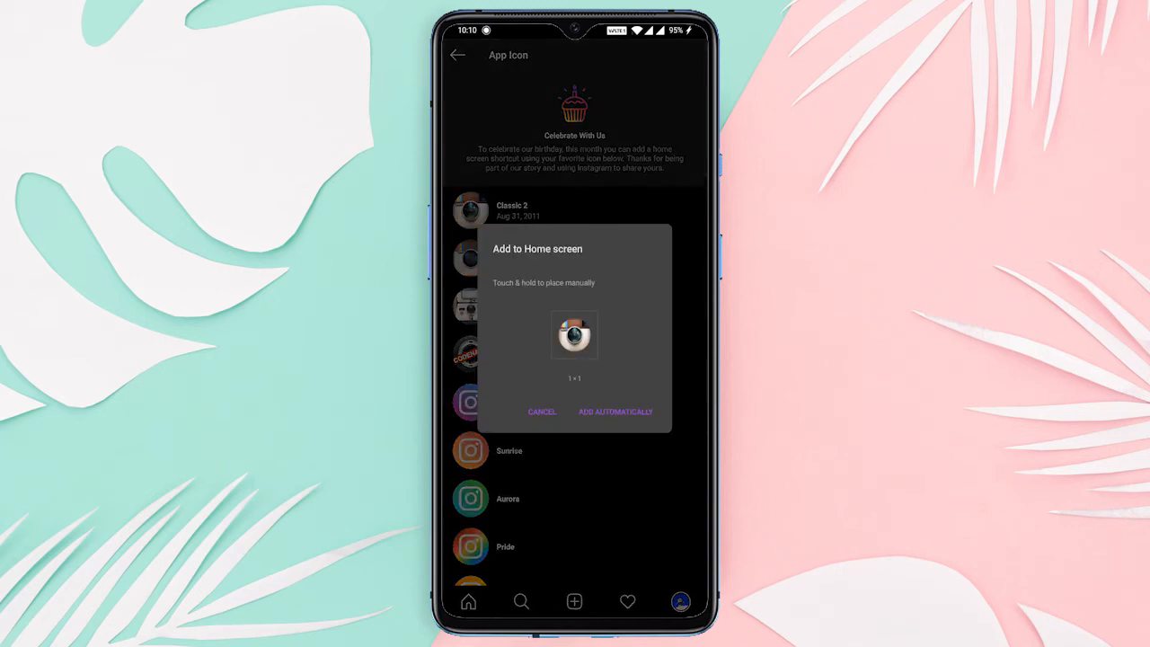
click(615, 411)
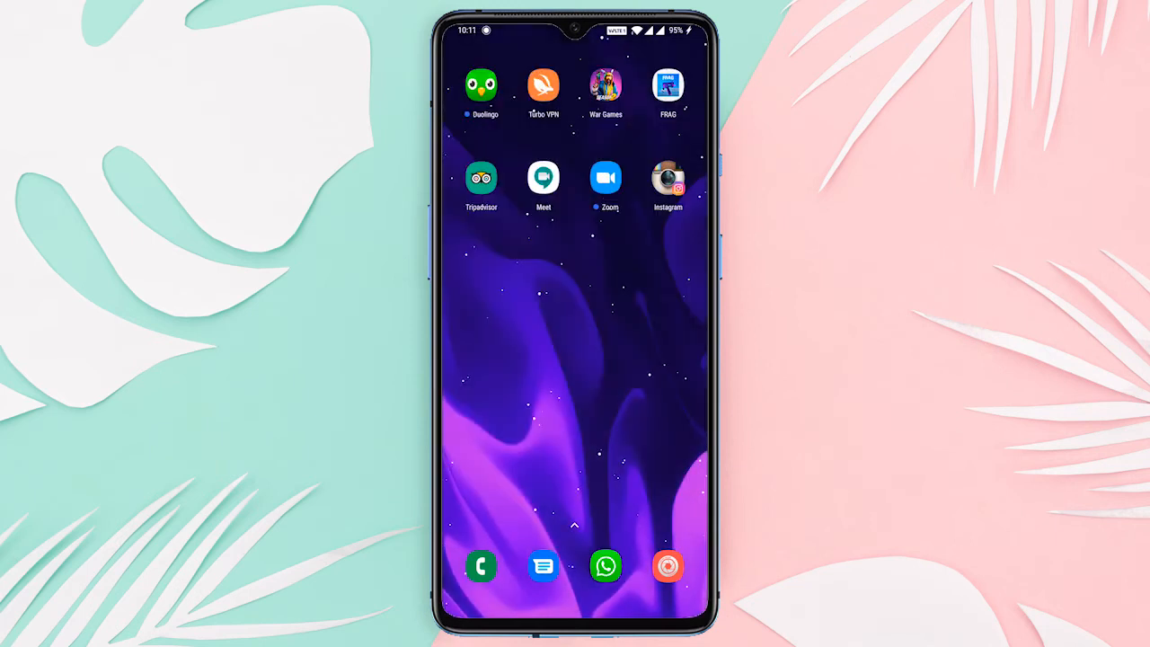
click(668, 176)
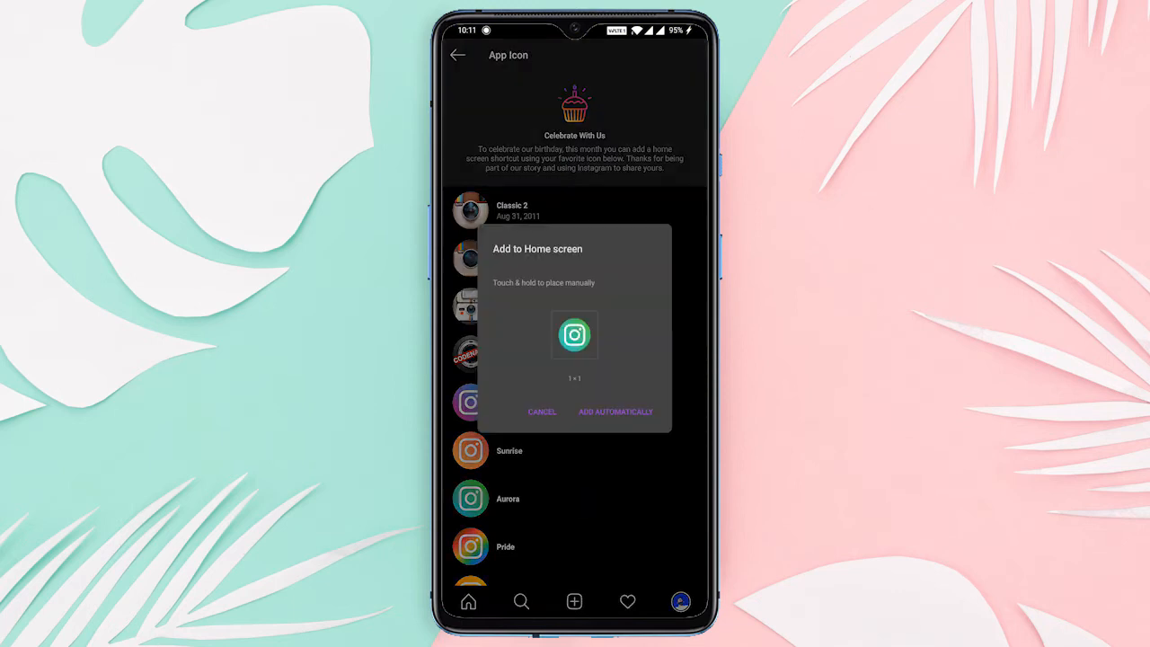
Step: Add the Aurora icon shortcut to the home screen automatically
click(542, 411)
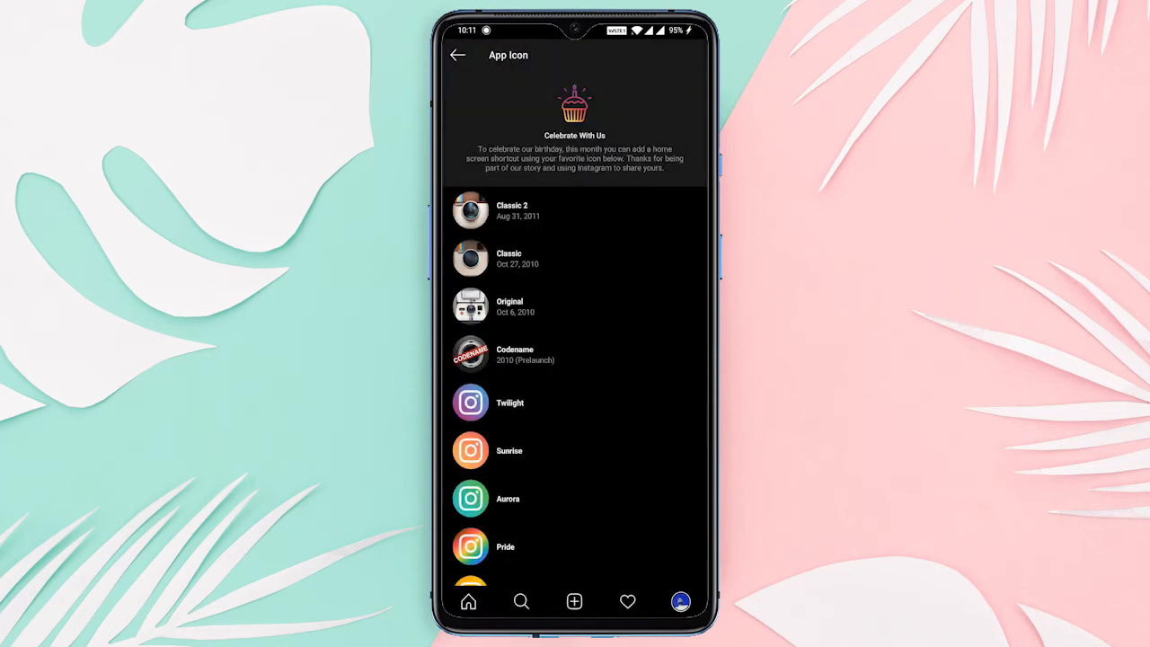